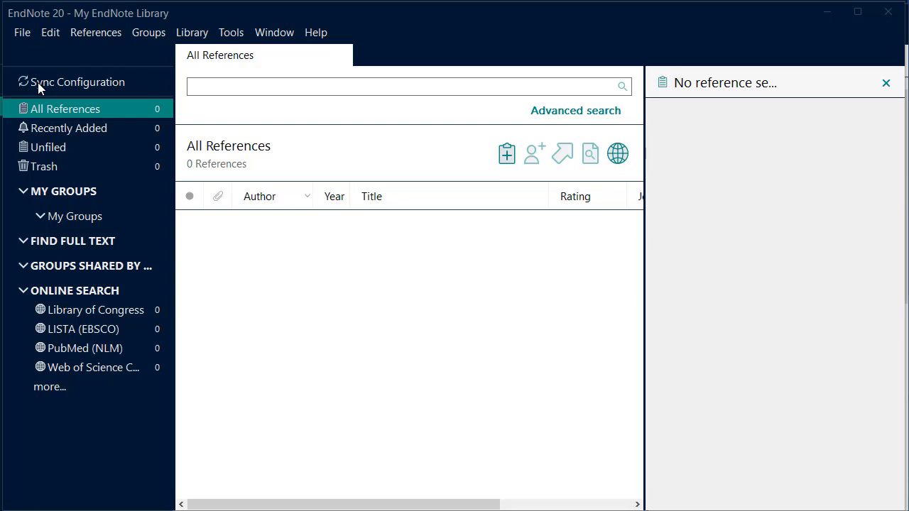
mouse_move(20, 30)
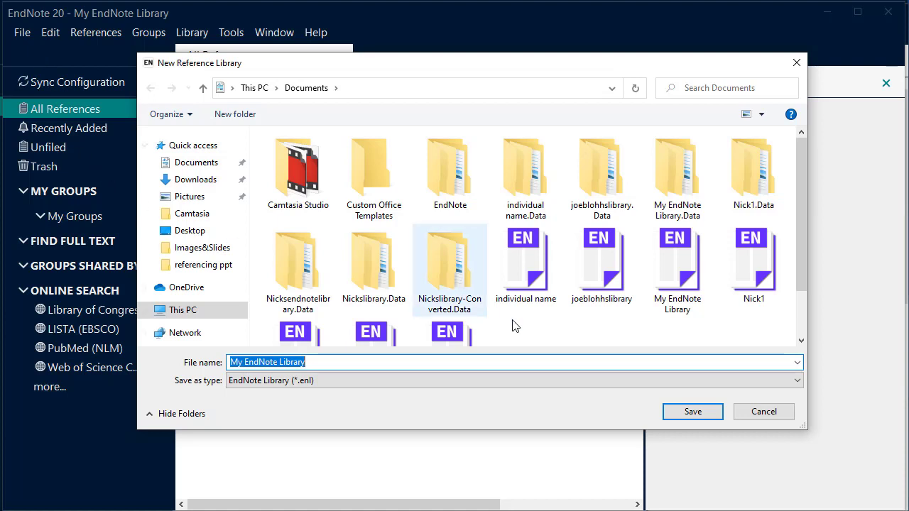
Save the new empty library as My EndNote Library1.
click(470, 362)
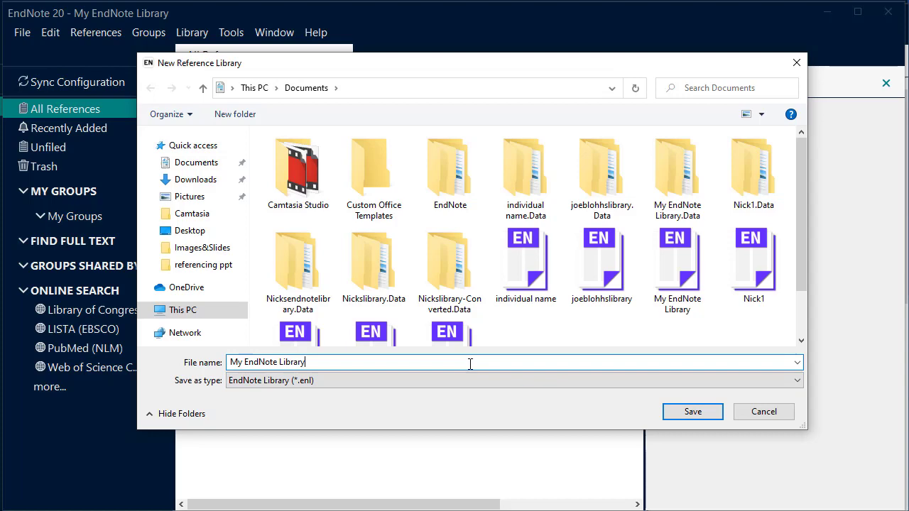
click(693, 412)
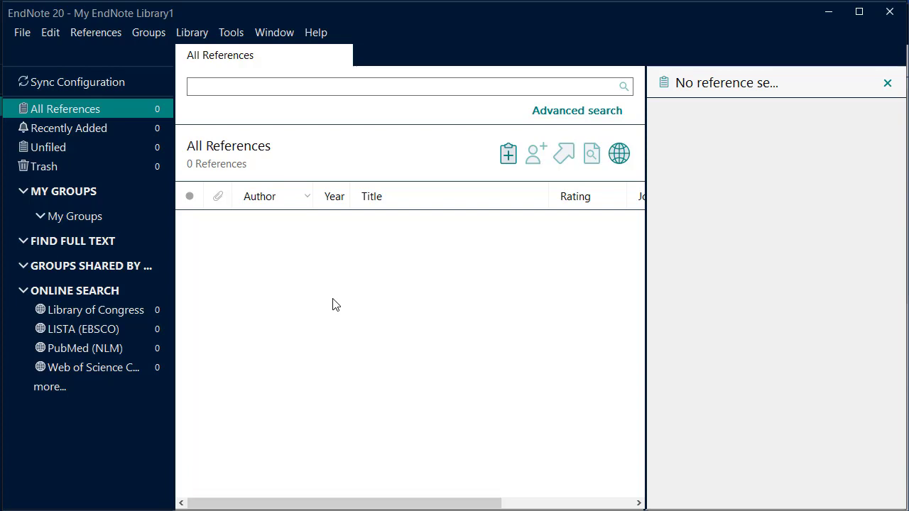
Start a new blank Journal Article reference from the References menu.
click(95, 33)
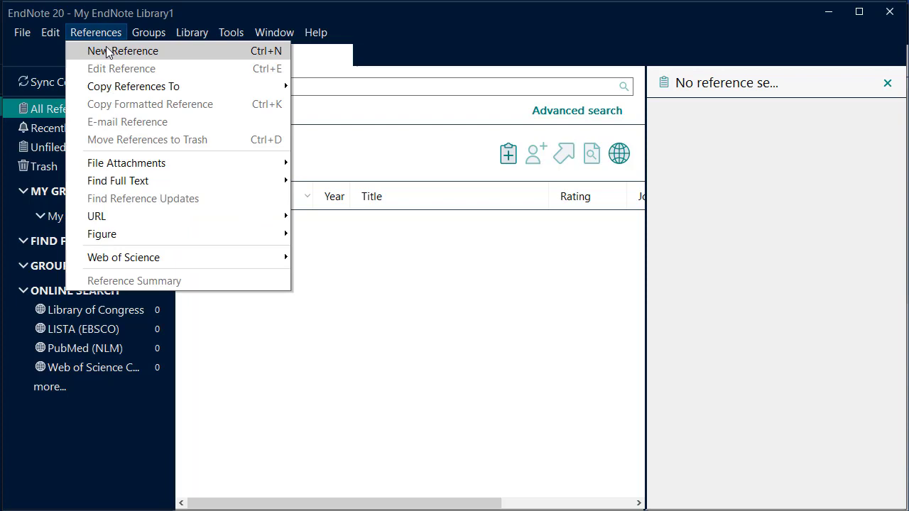
click(122, 51)
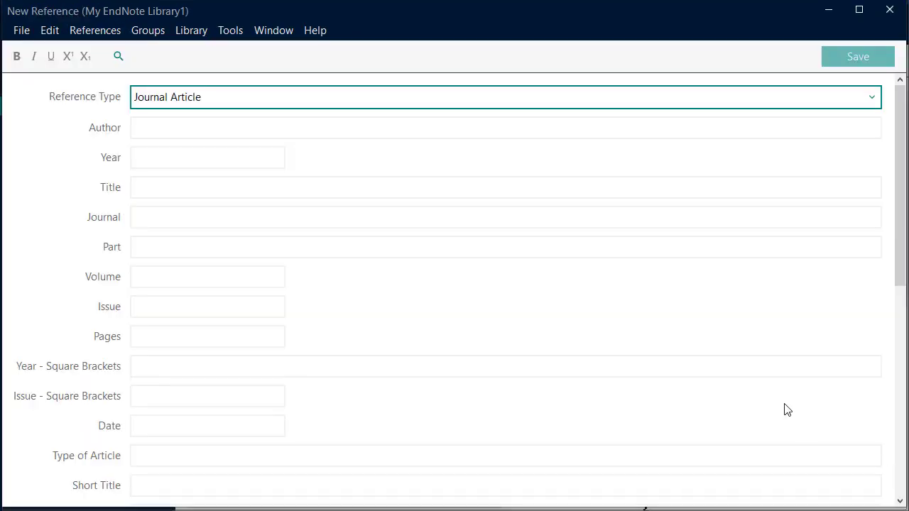
mouse_move(727, 381)
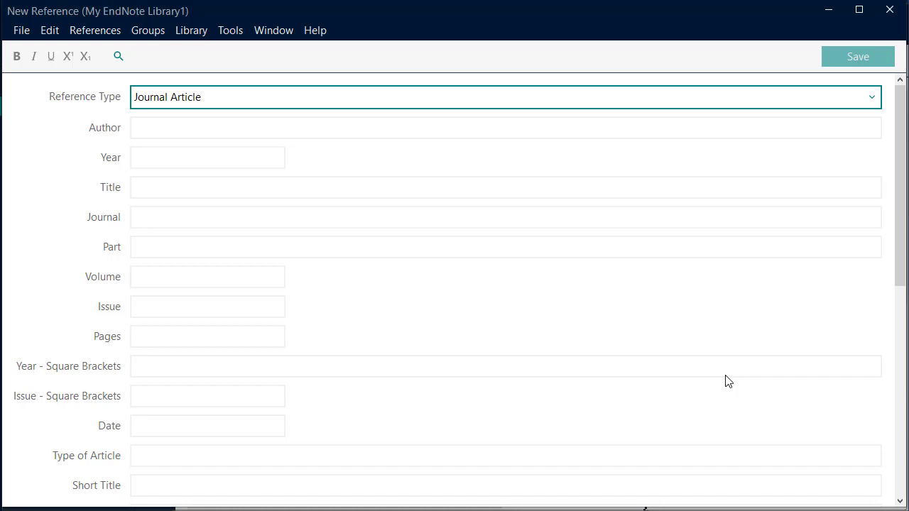
mouse_move(672, 182)
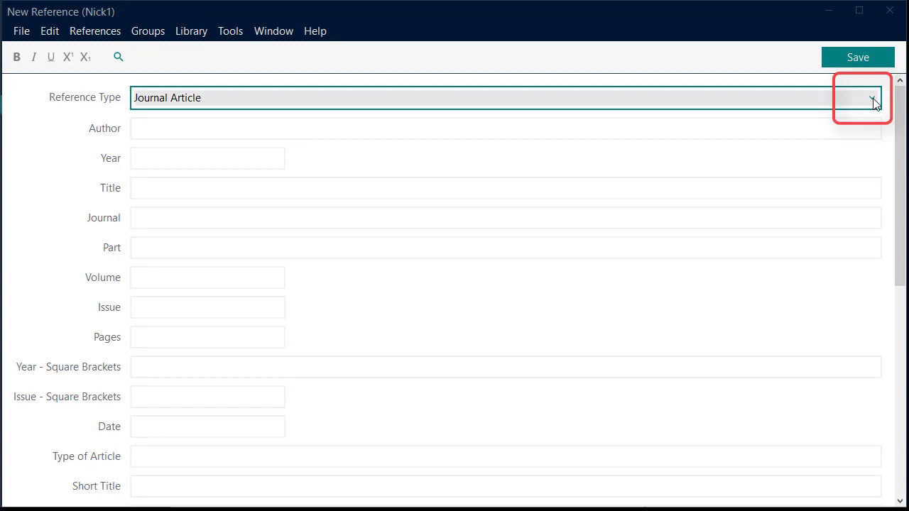
Set the type to Web Page and enter authors Australian Taxation Office, Jones, M and Smith, J.
click(869, 98)
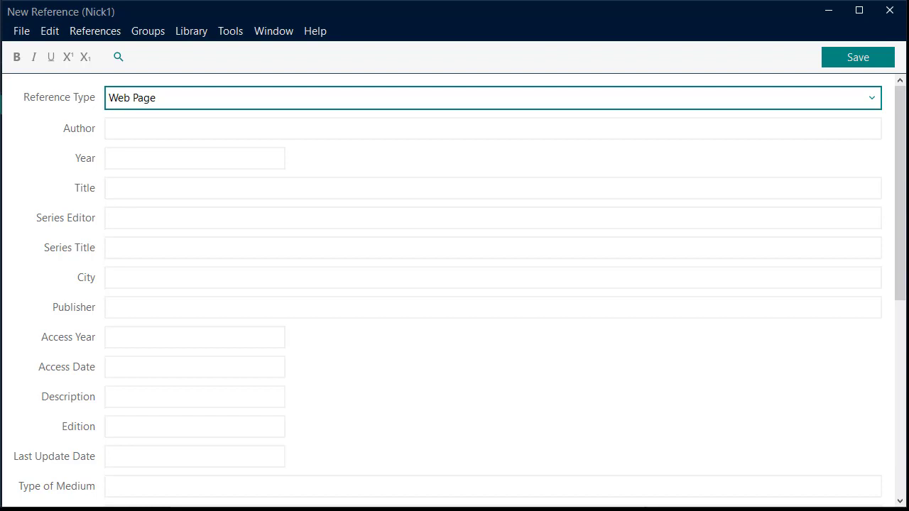
text(Australian Taxation Office.)
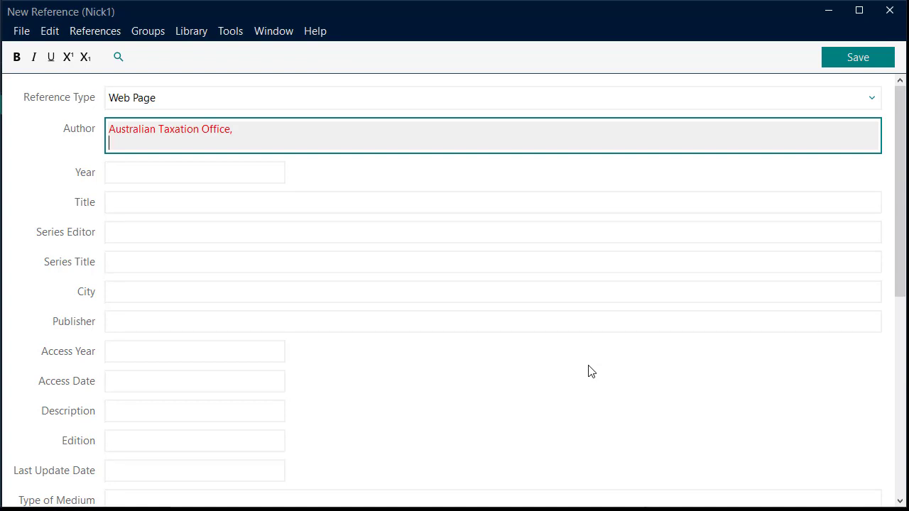
text(J)
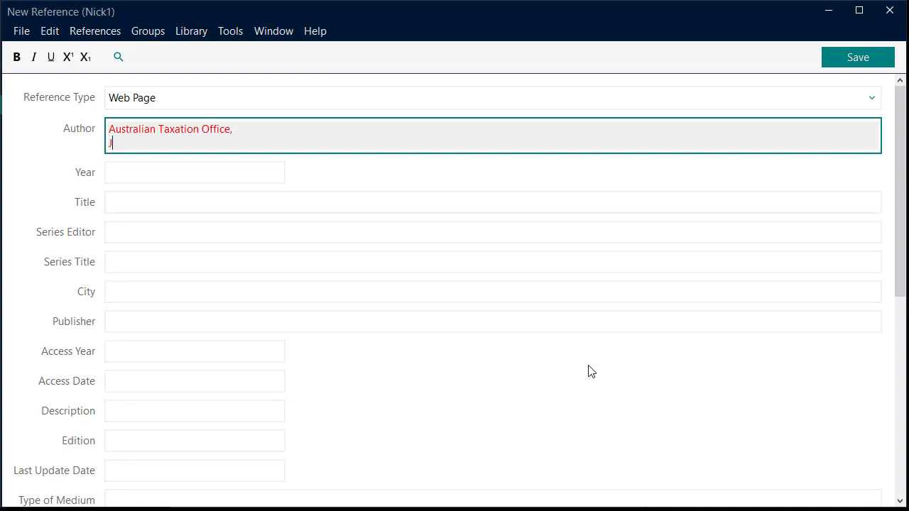
text(ones)
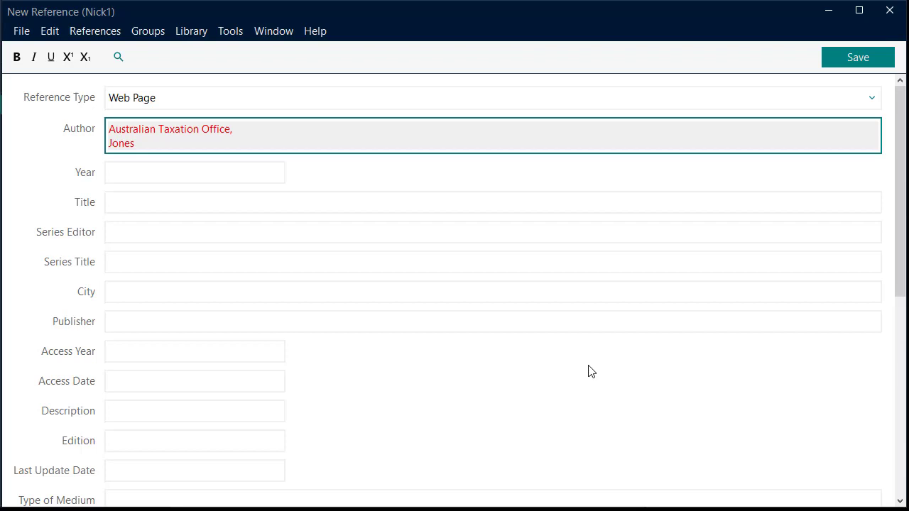
text(, M)
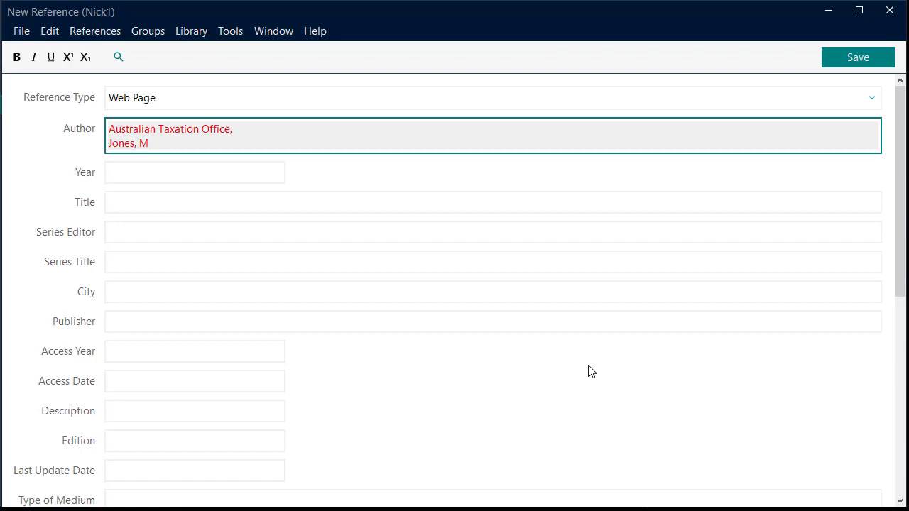
text(Smith)
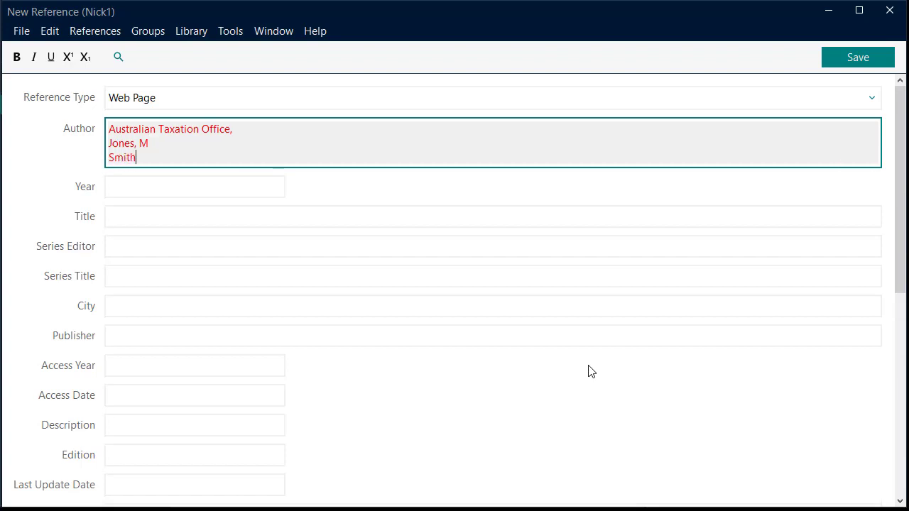
text(, J)
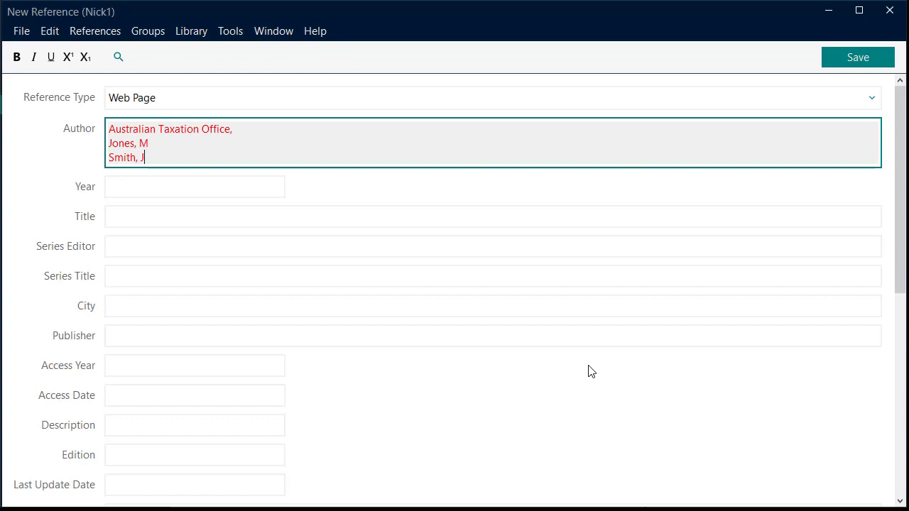
mouse_move(843, 78)
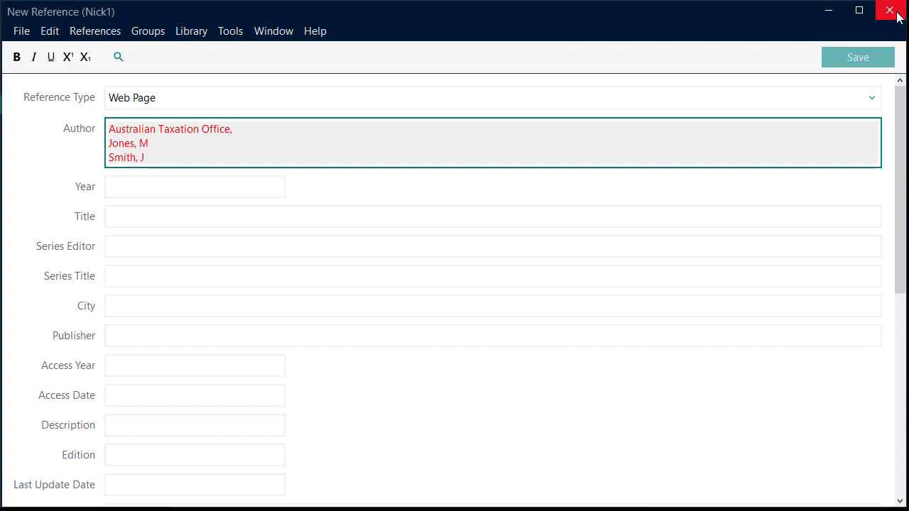
mouse_move(891, 9)
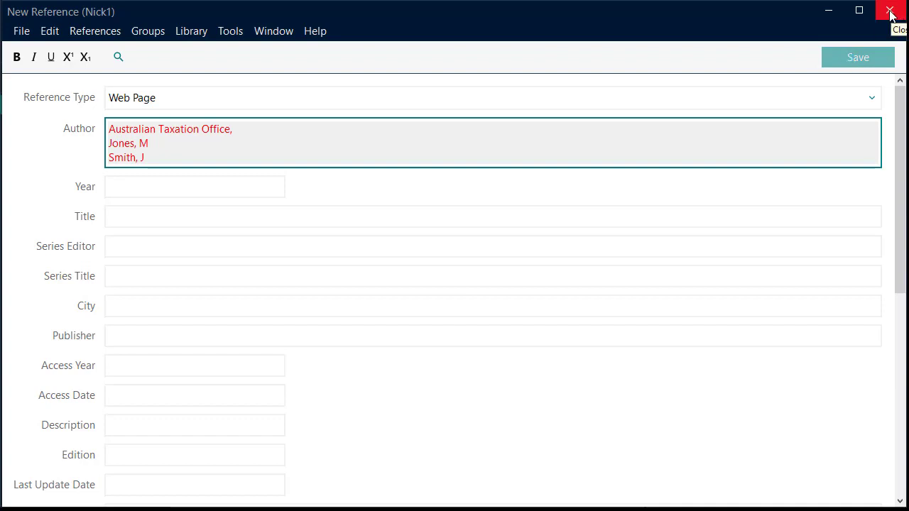
Close the reference window so Pay your taxes is saved to the library.
click(891, 11)
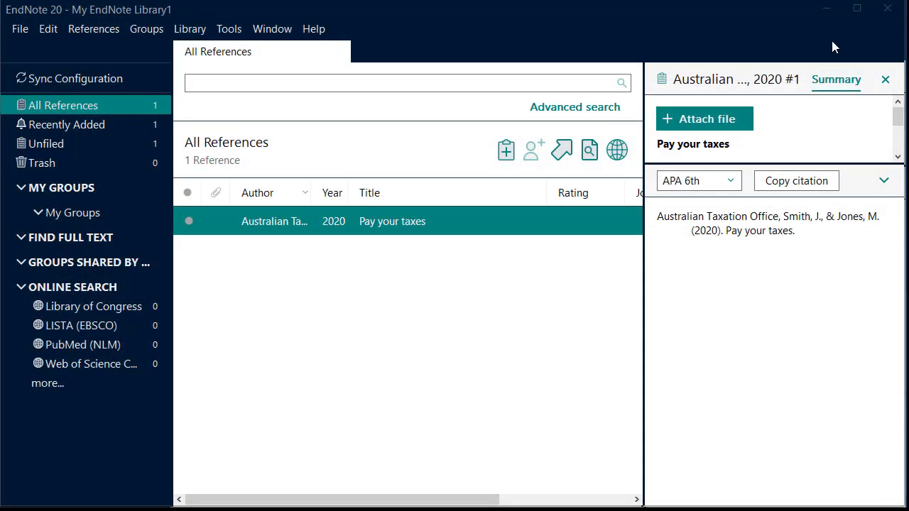
mouse_move(561, 150)
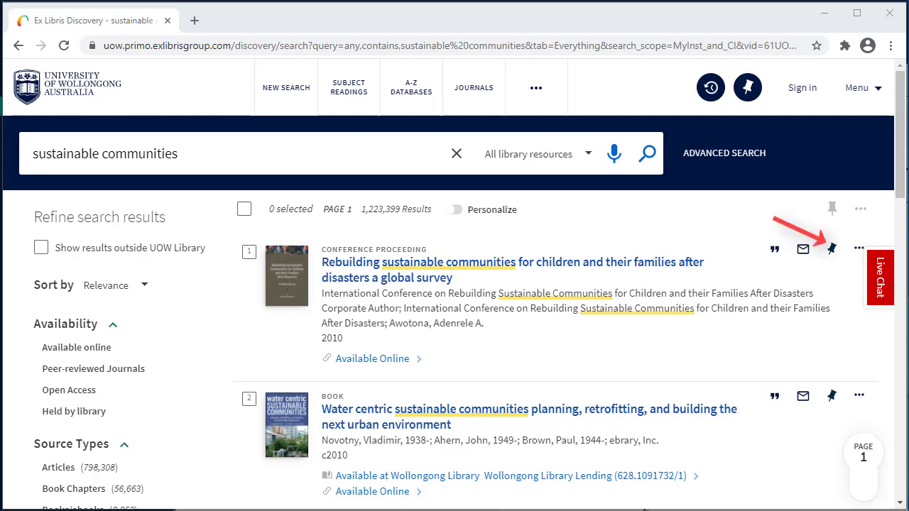
mouse_move(832, 248)
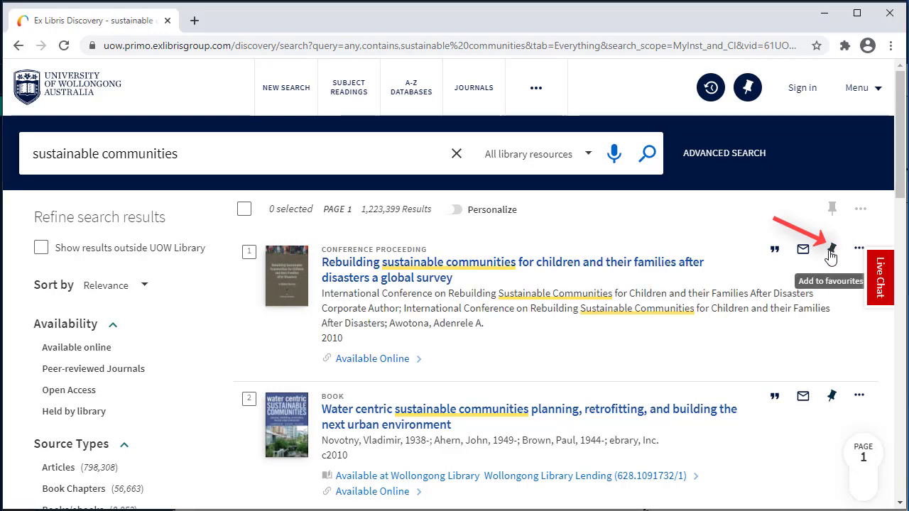
Pin the sustainable communities results to favourites and go to My Favourites.
click(832, 248)
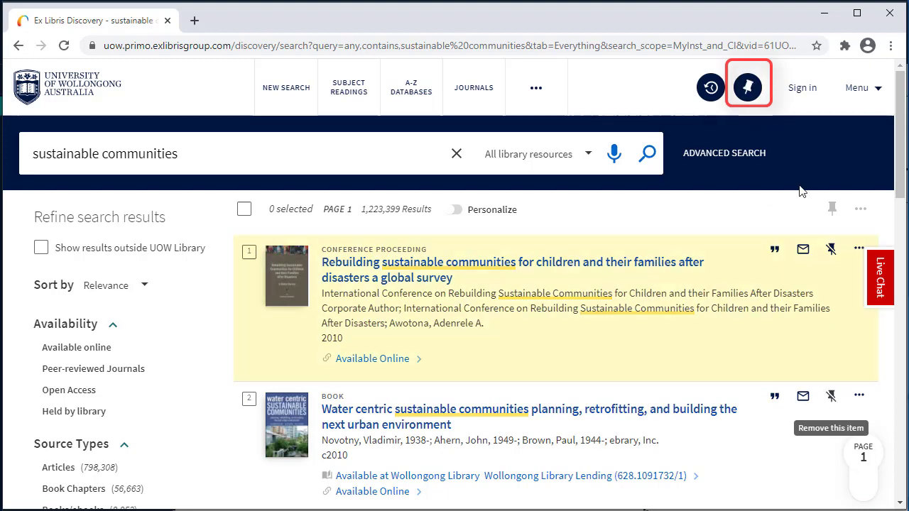
mouse_move(746, 88)
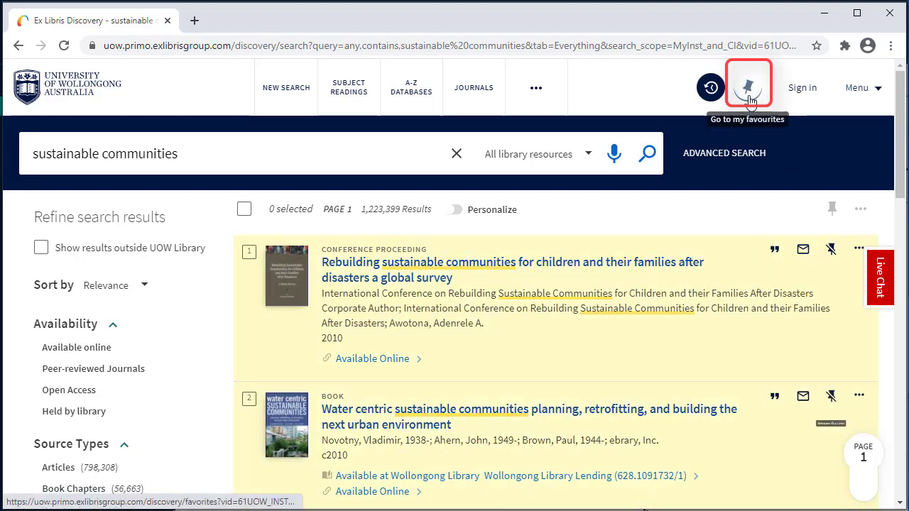
click(747, 86)
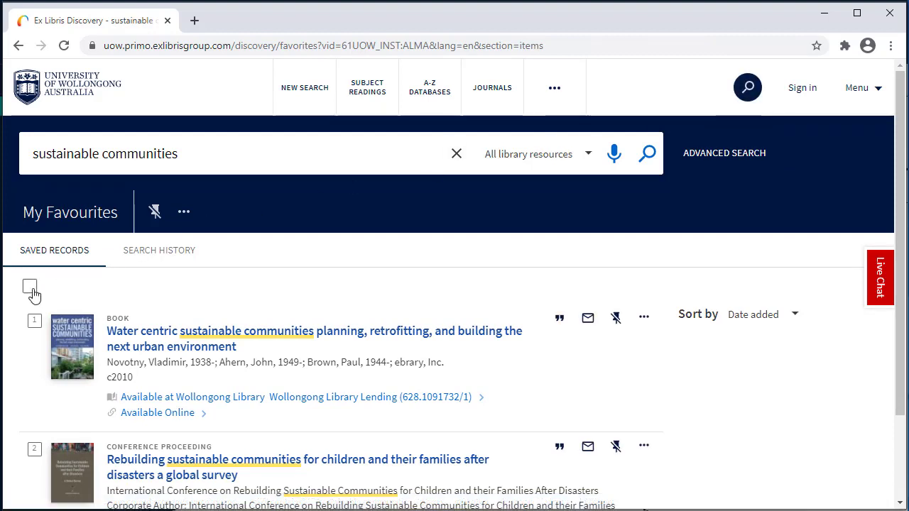
Select all favourites and download them as an RIS (EndNote) export into the library.
click(29, 286)
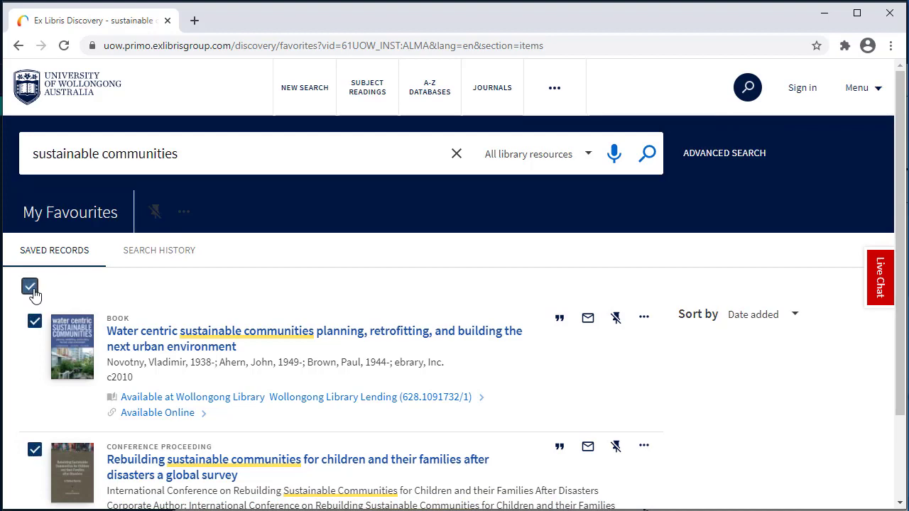
click(183, 211)
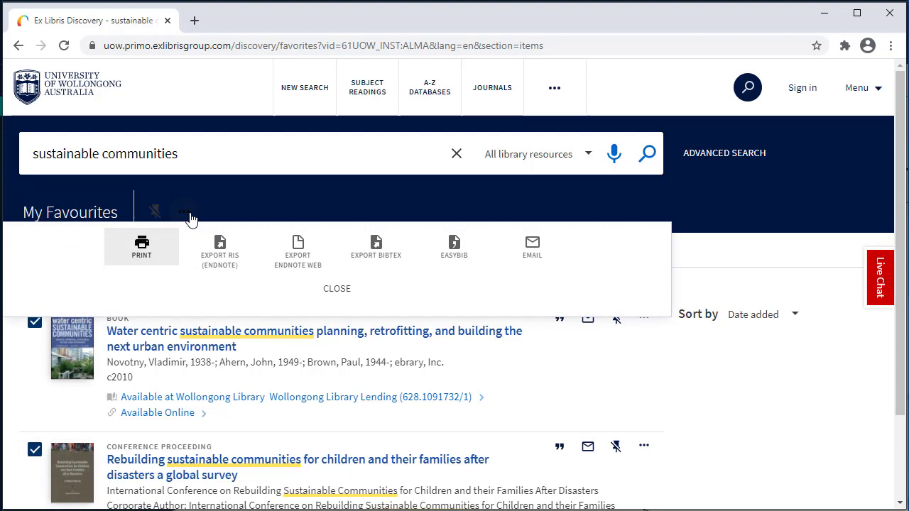
click(219, 248)
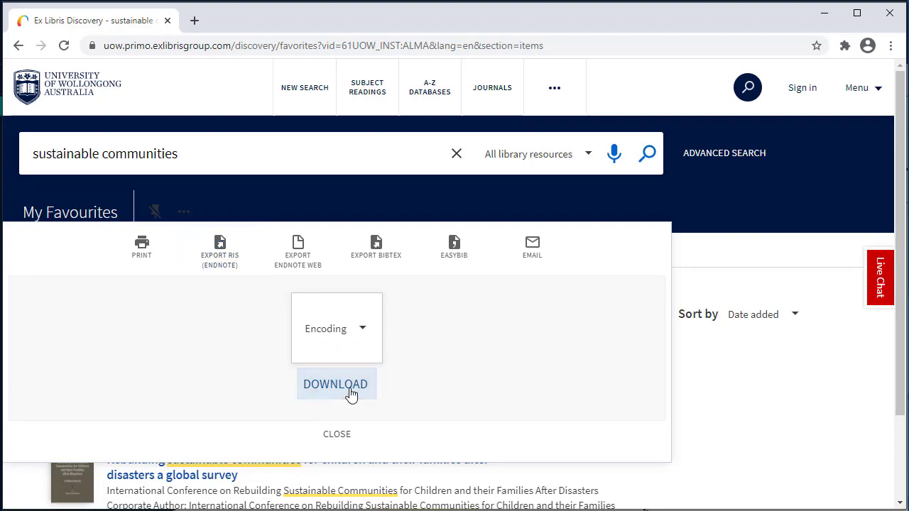
click(335, 383)
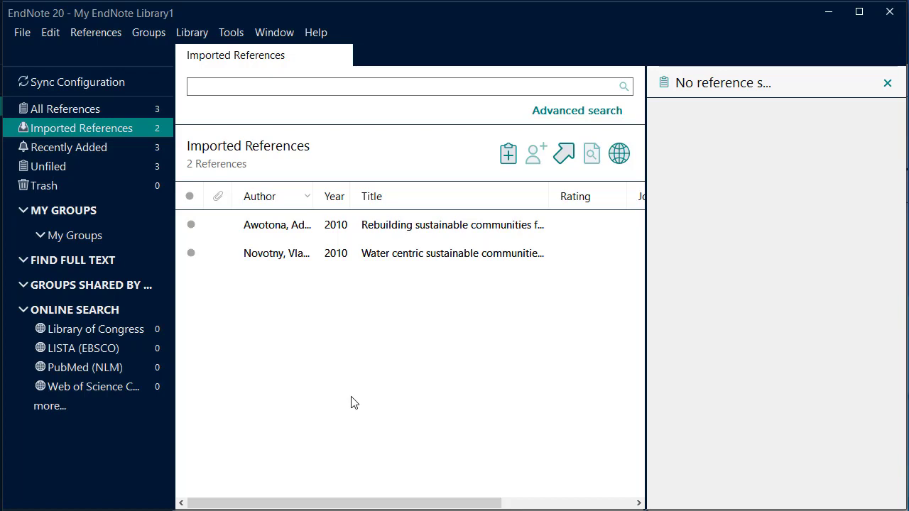
Create a new group named Semester1 under My Groups.
click(65, 108)
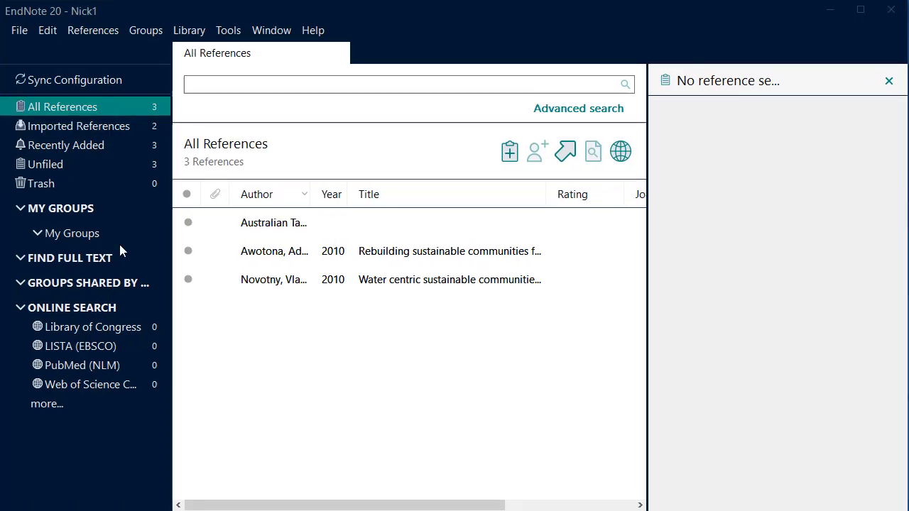
mouse_move(96, 241)
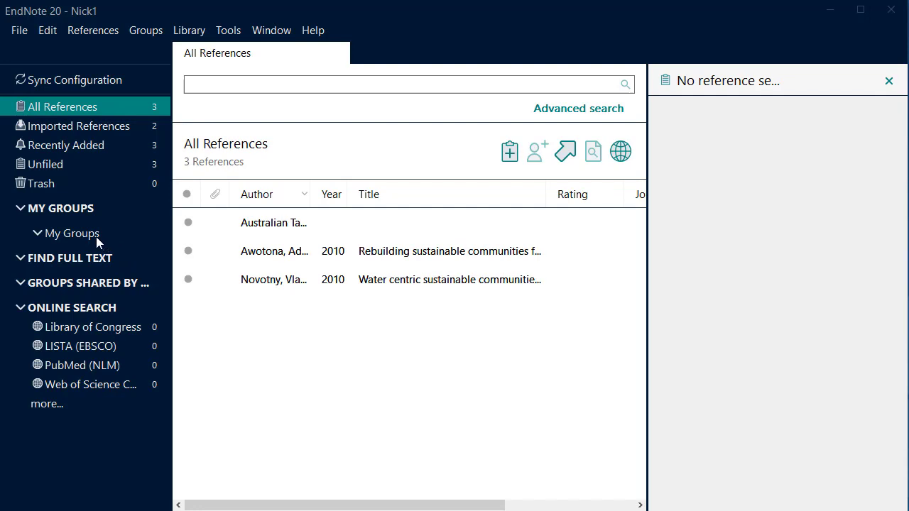
mouse_move(98, 240)
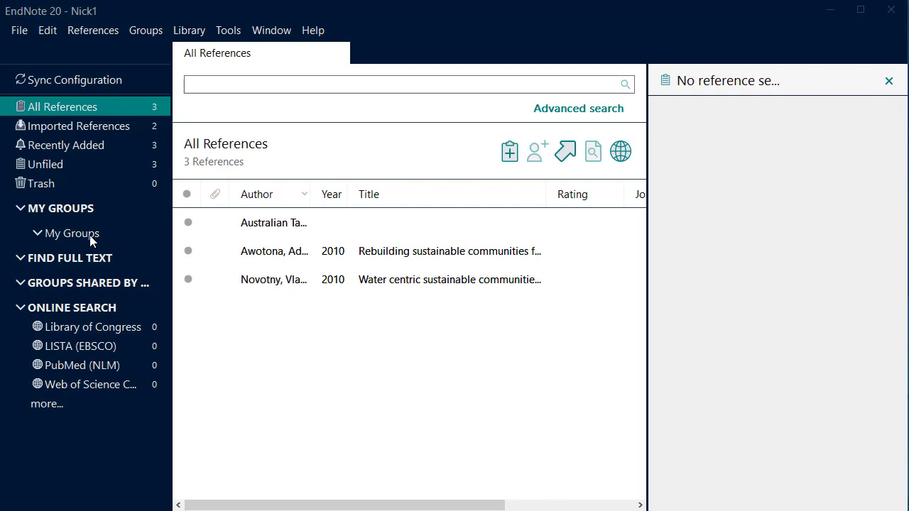
right_click(74, 233)
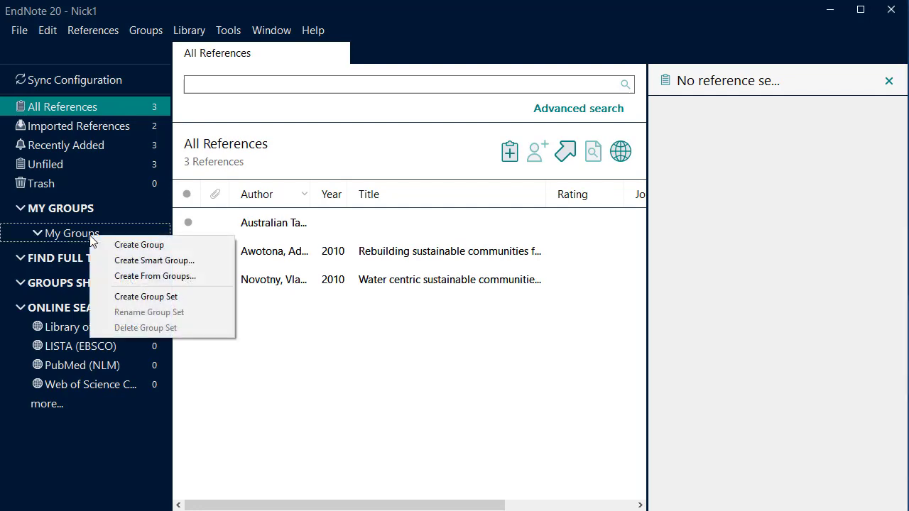
mouse_move(125, 248)
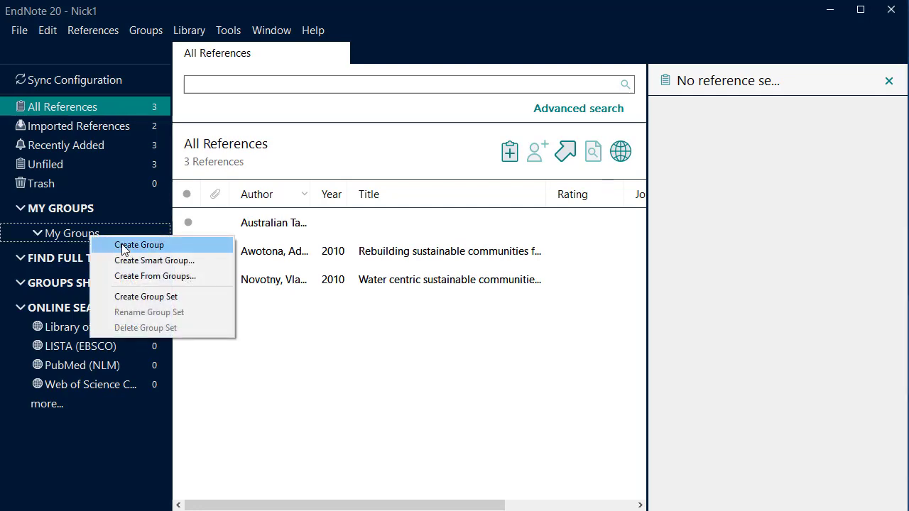
click(139, 245)
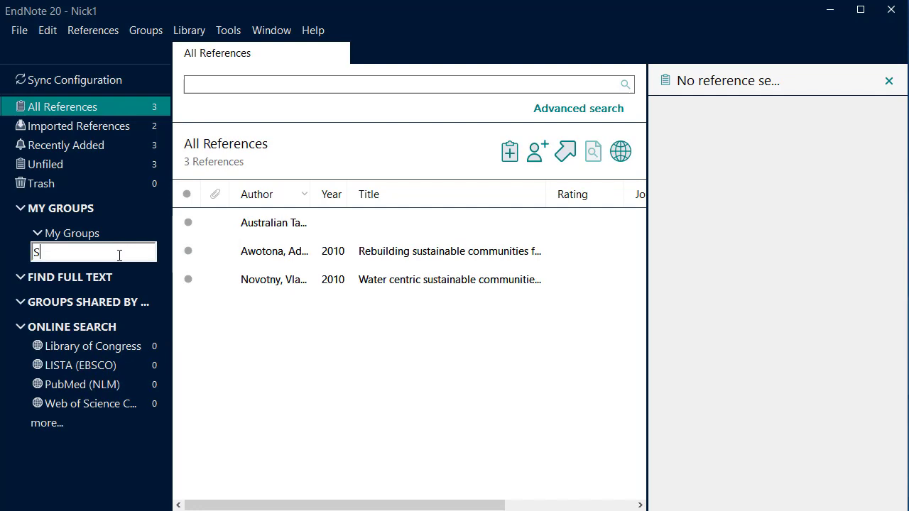
text(emester)
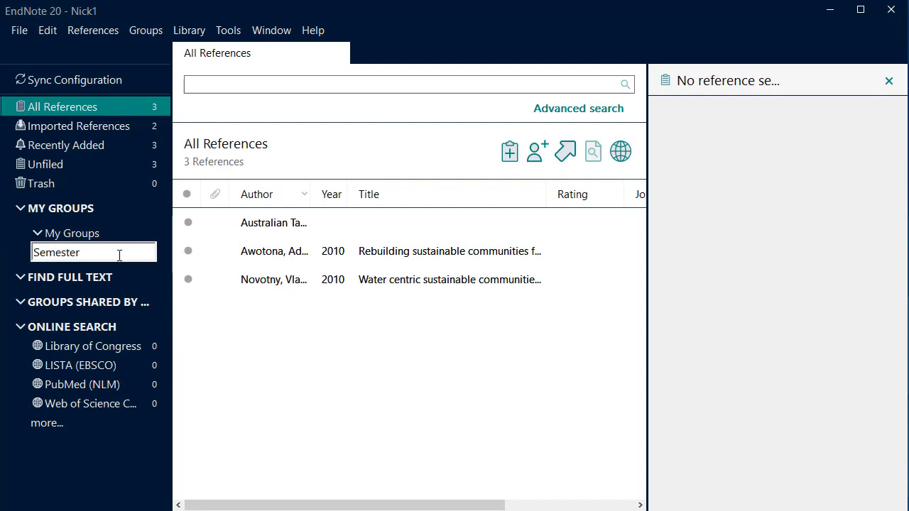
text(1)
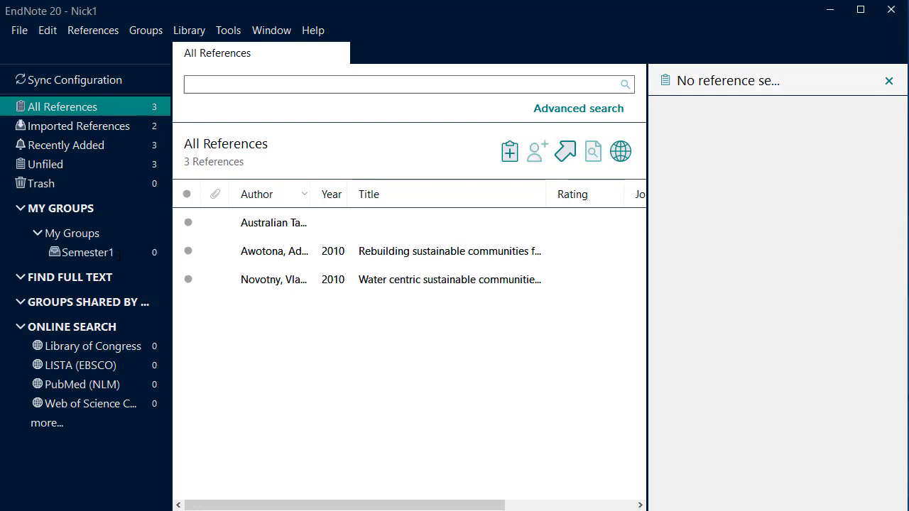
mouse_move(129, 259)
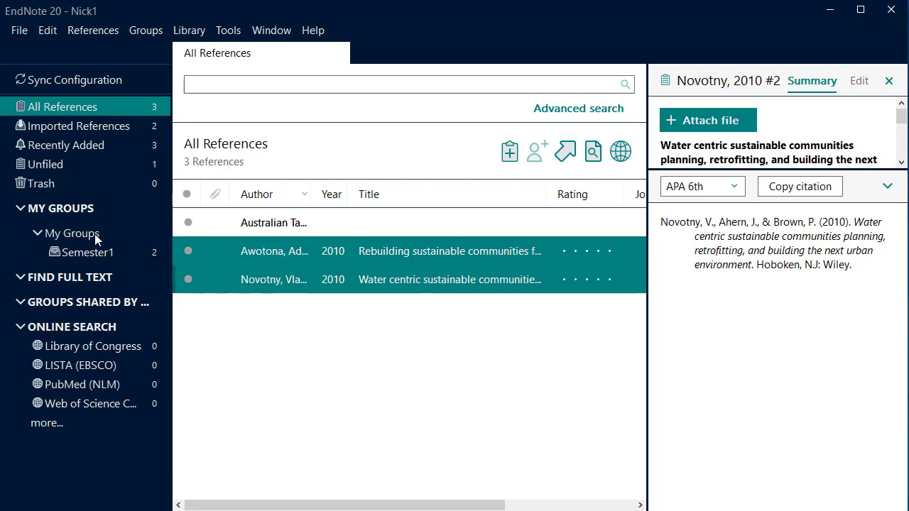
Reopen the My Groups options after moving the 2010 references to Semester1.
right_click(71, 233)
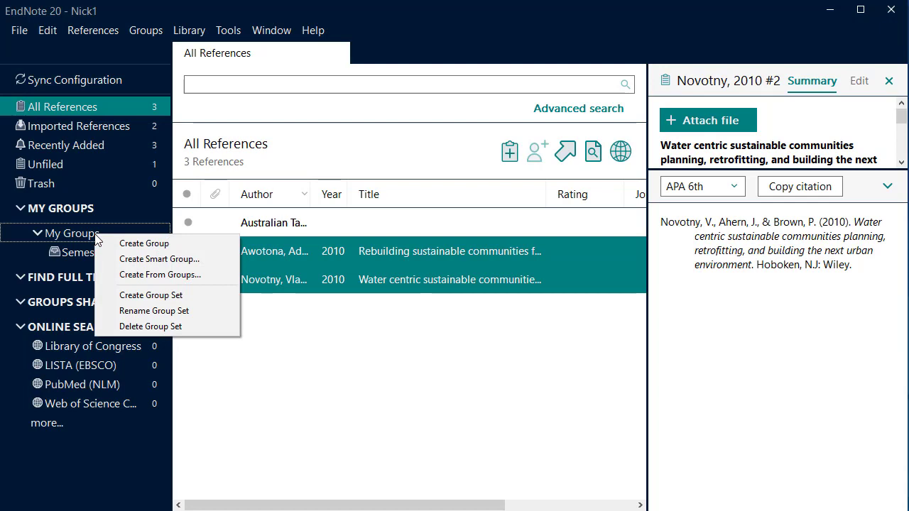
mouse_move(147, 258)
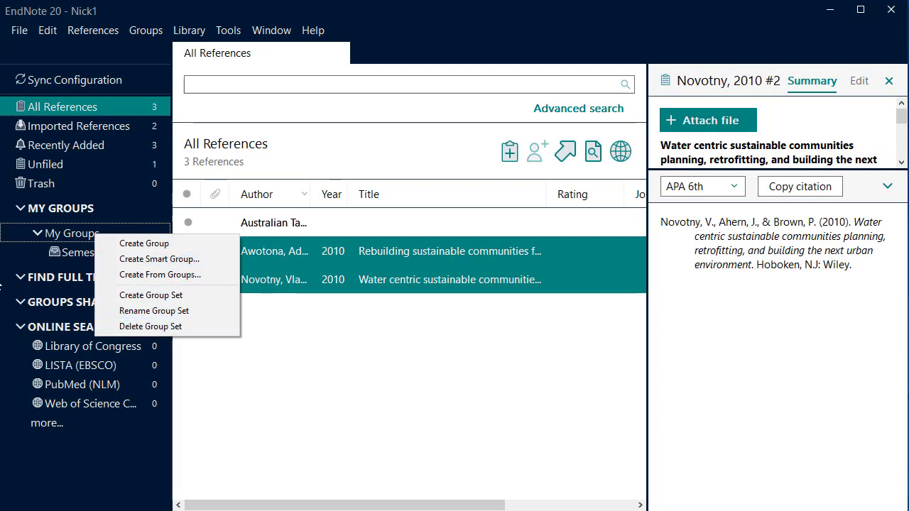
Check the Trash, then delete the undated Pay your taxes reference from All References.
click(39, 183)
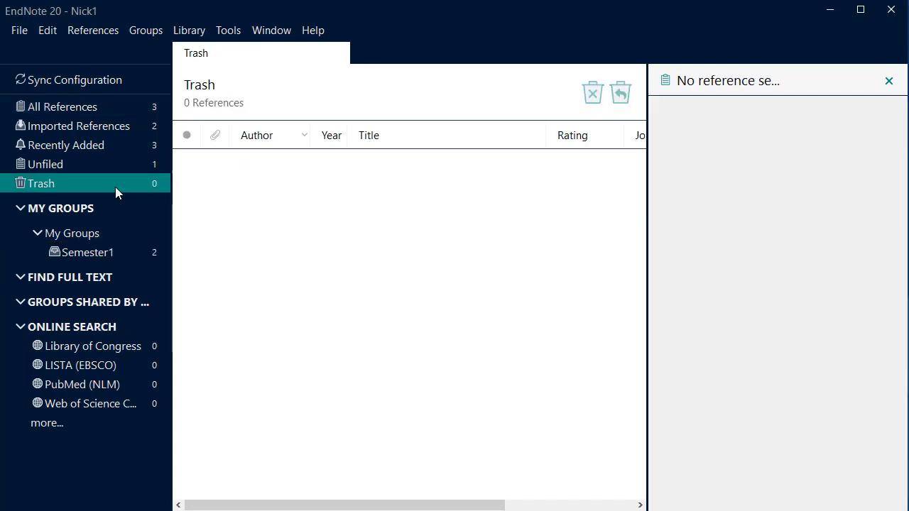
click(63, 107)
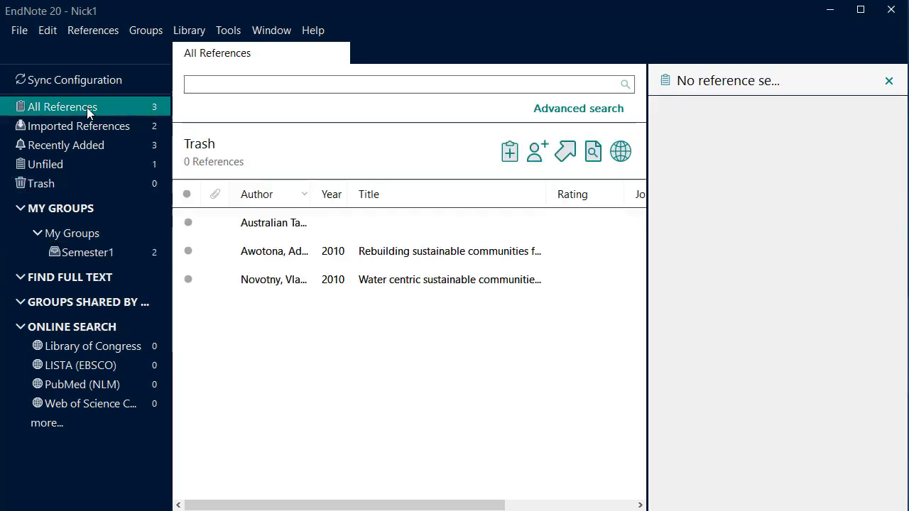
click(62, 106)
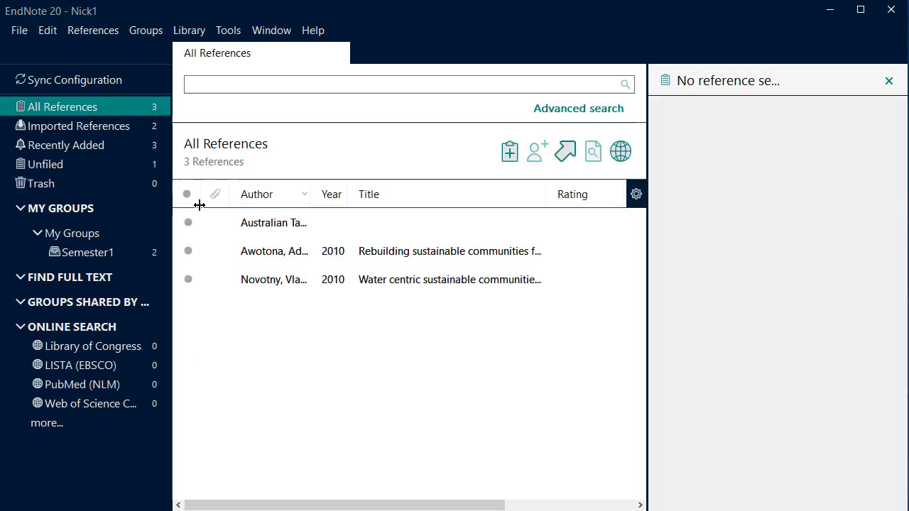
click(272, 222)
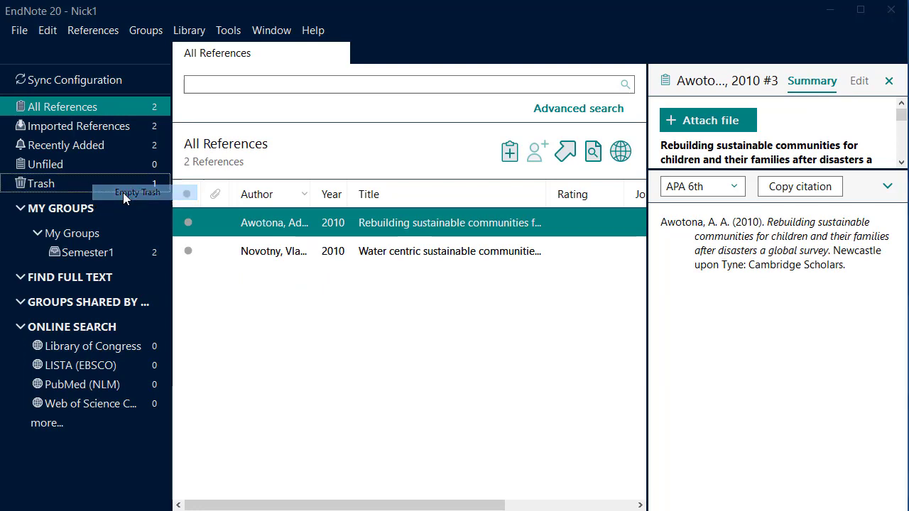
Empty the Trash permanently, leaving the two Semester1 references.
click(136, 193)
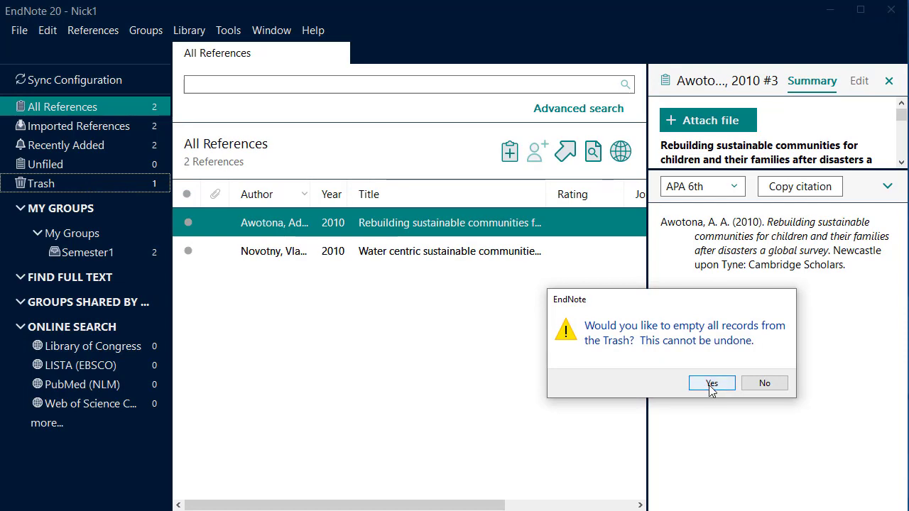
click(712, 383)
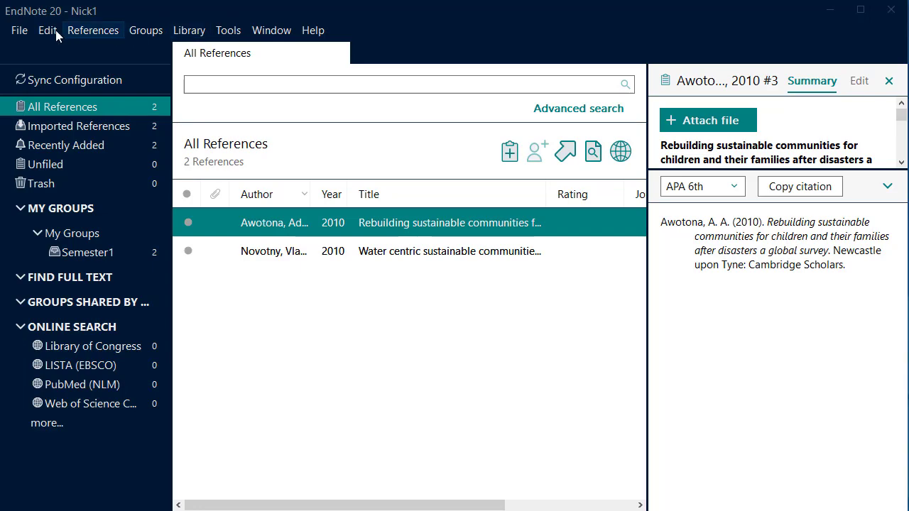
Bring up the File menu ready for Compress Library (.enlx).
click(20, 31)
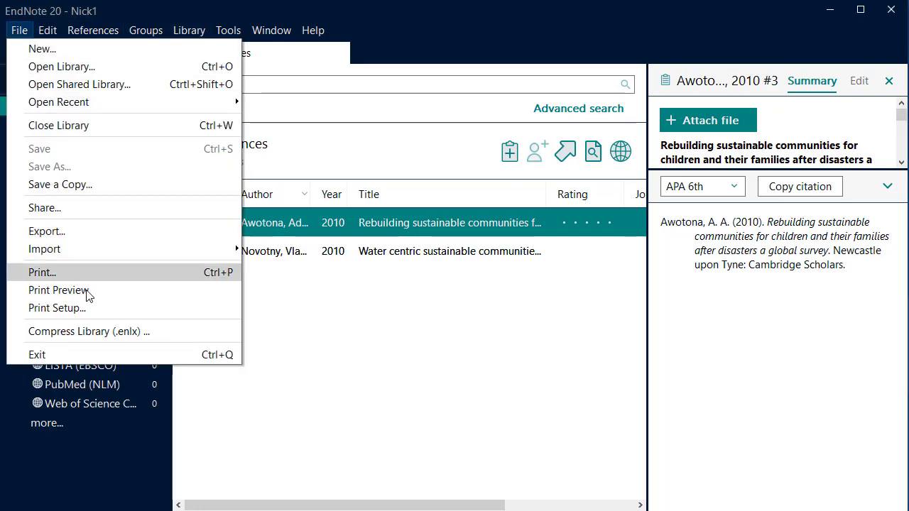
mouse_move(92, 331)
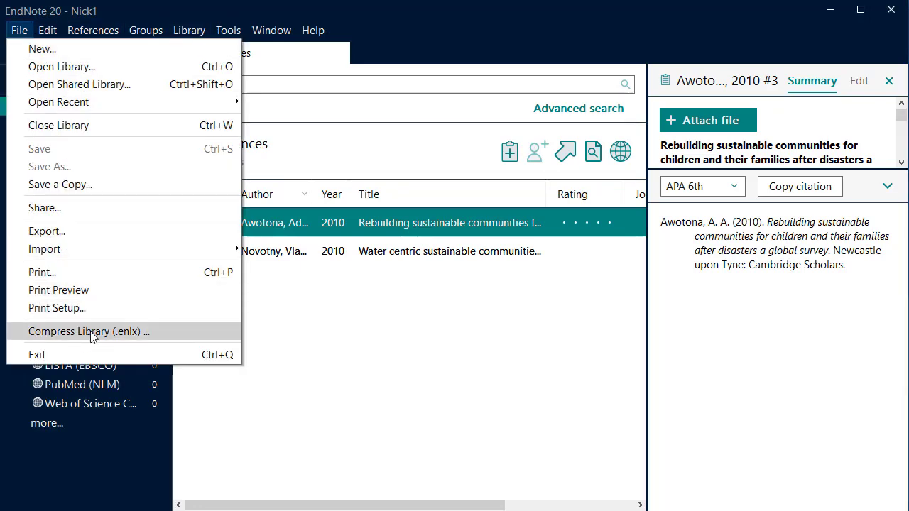
Compress the whole library with all references and attachments as Nick1.enlx in Documents.
click(88, 332)
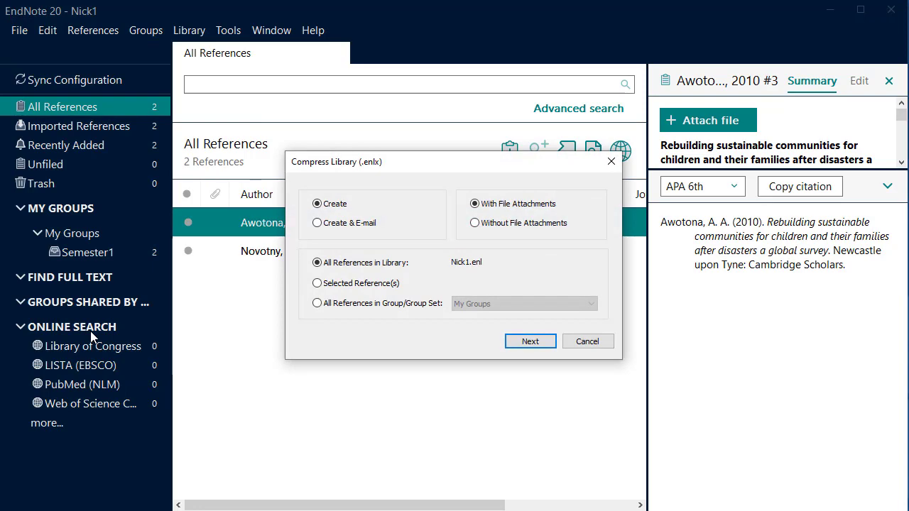
mouse_move(531, 342)
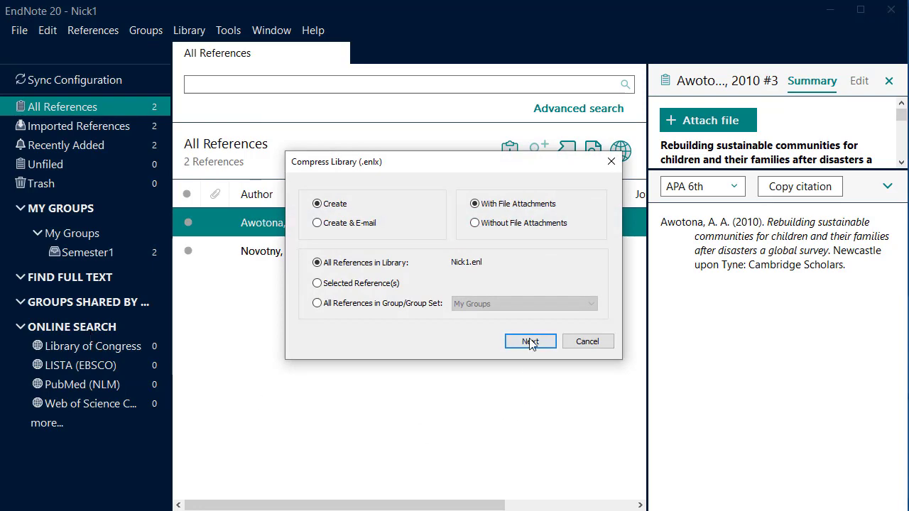
click(531, 341)
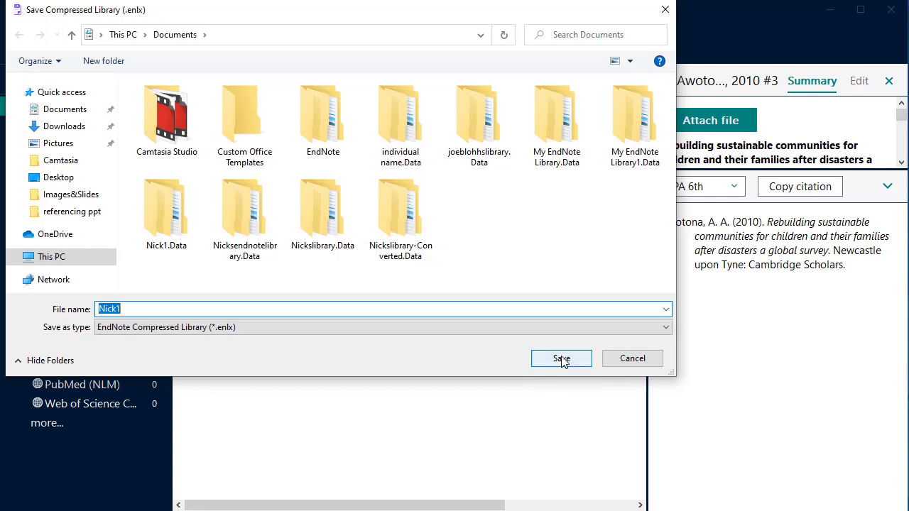
click(561, 357)
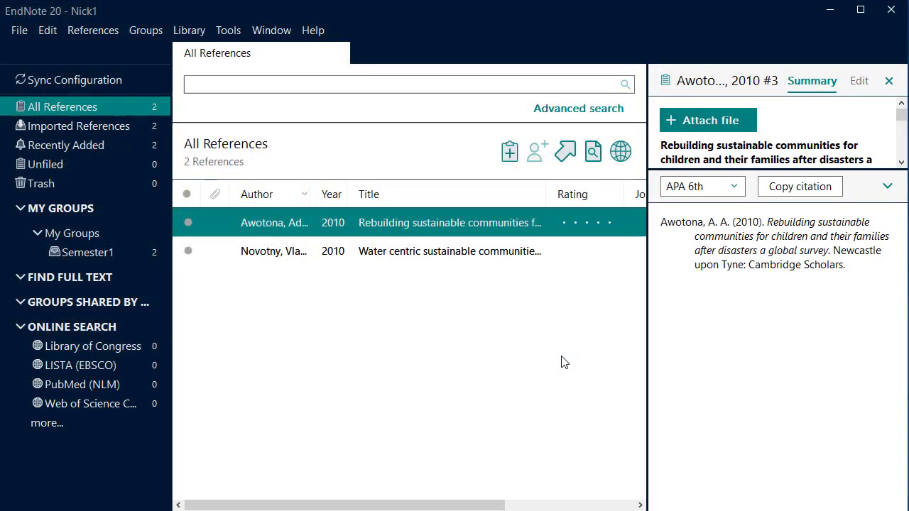